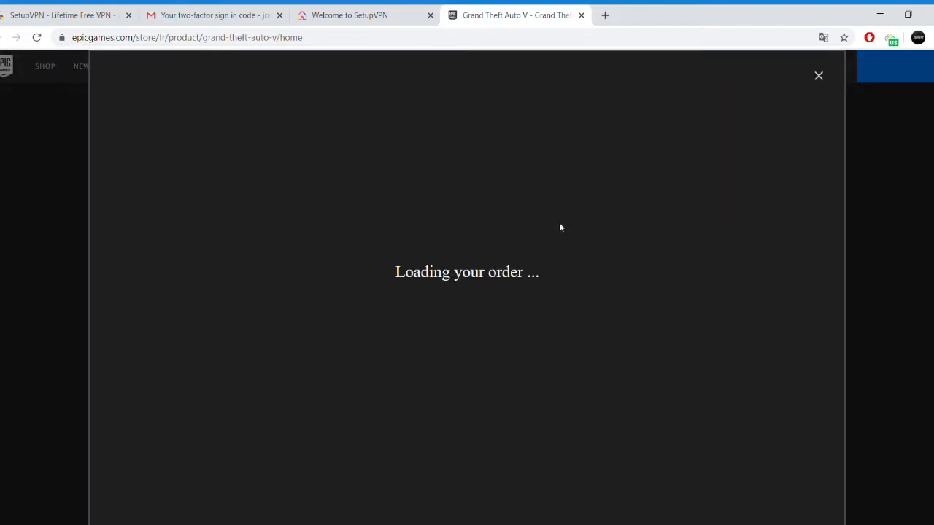
{"action": "mouse_move", "coordinate": [567, 224]}
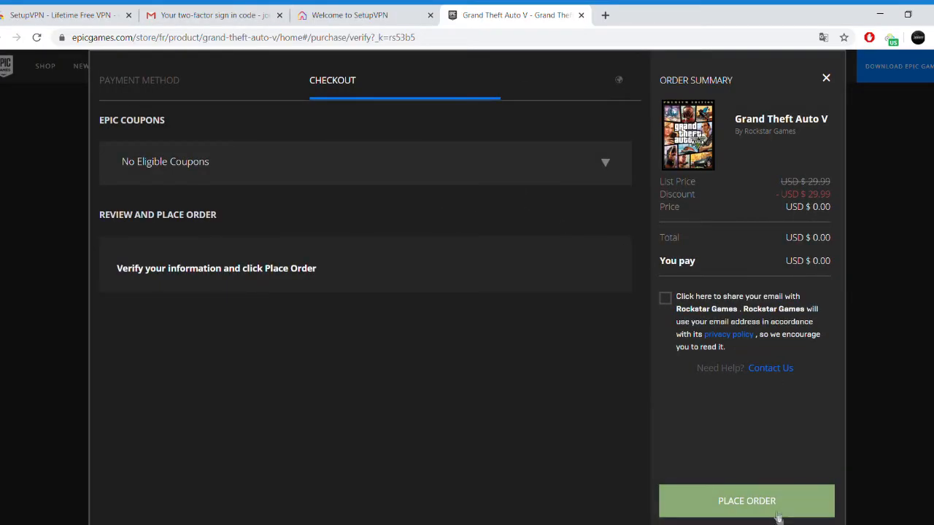
Attempt the free Grand Theft Auto V order and get the 'unable to download free games' error
{"action": "left_click", "coordinate": [747, 500]}
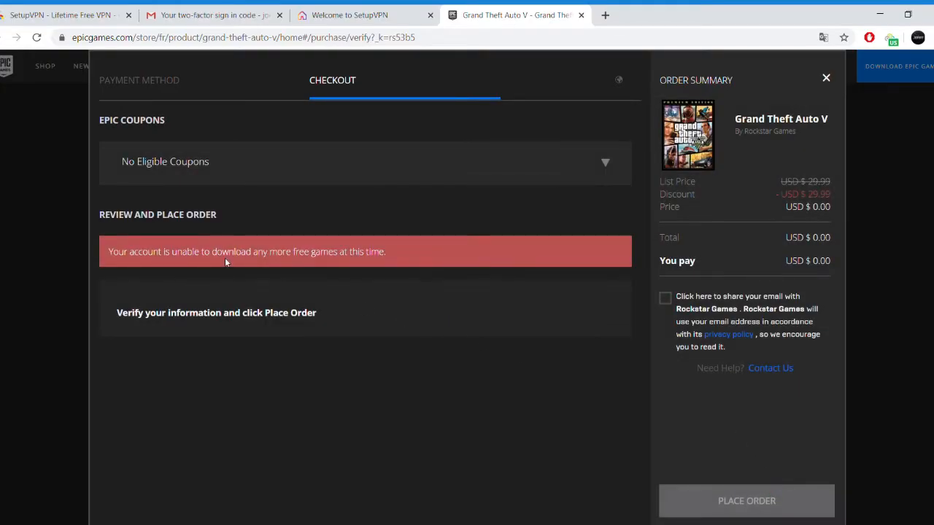
{"action": "mouse_move", "coordinate": [583, 256]}
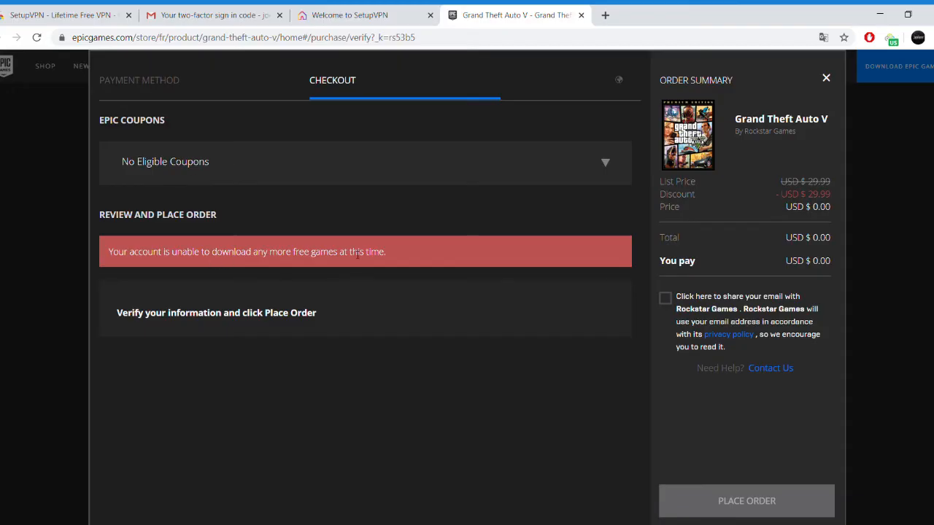
{"action": "mouse_move", "coordinate": [768, 227]}
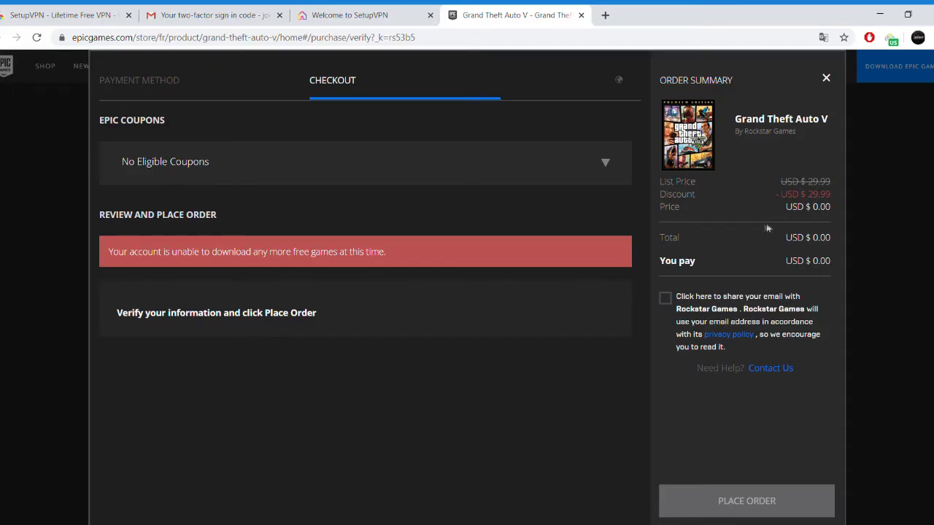
{"action": "left_click", "coordinate": [604, 162]}
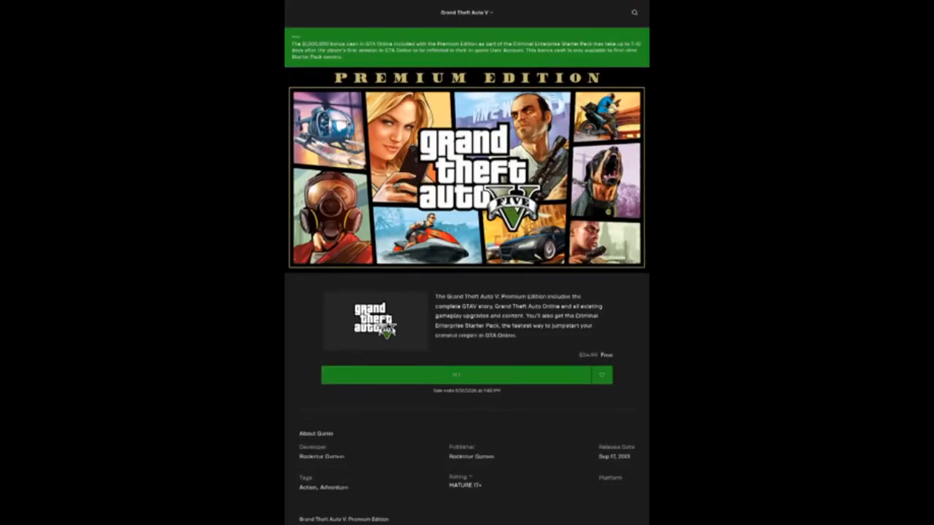
Get the free Premium Edition with the share-email option and place the order
{"action": "left_click", "coordinate": [455, 374]}
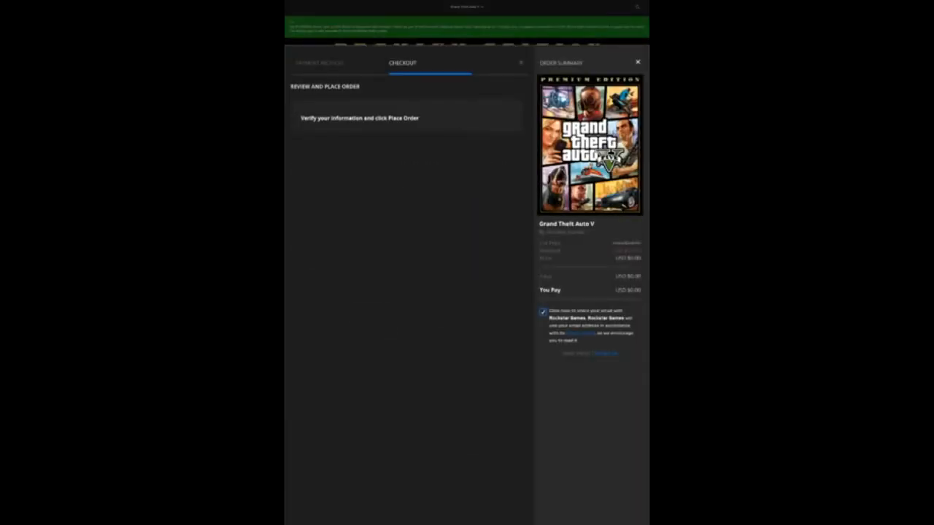
{"action": "scroll", "scroll_direction": "down", "scroll_amount": 3}
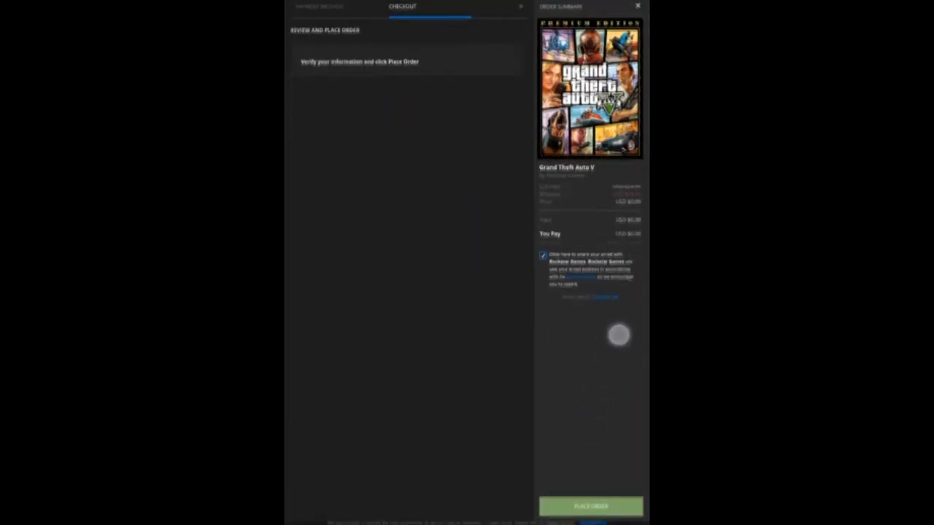
{"action": "left_click", "coordinate": [591, 505]}
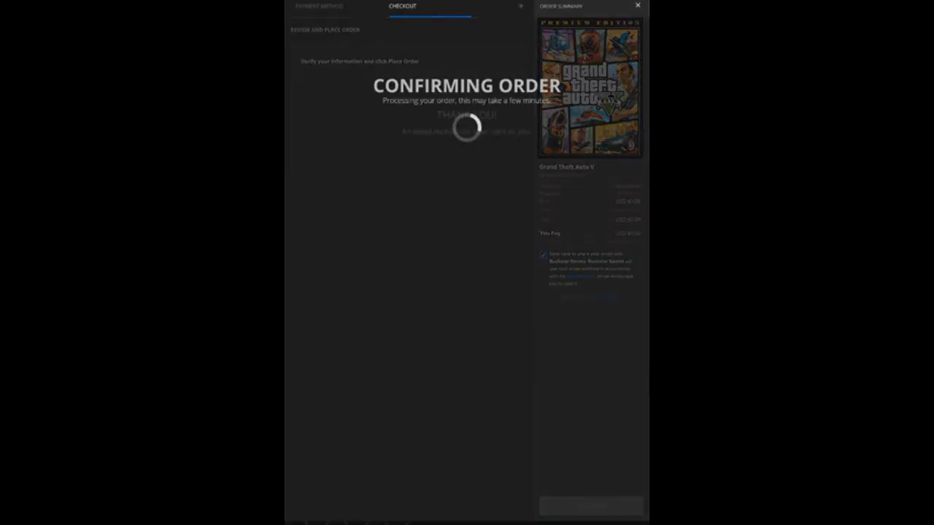